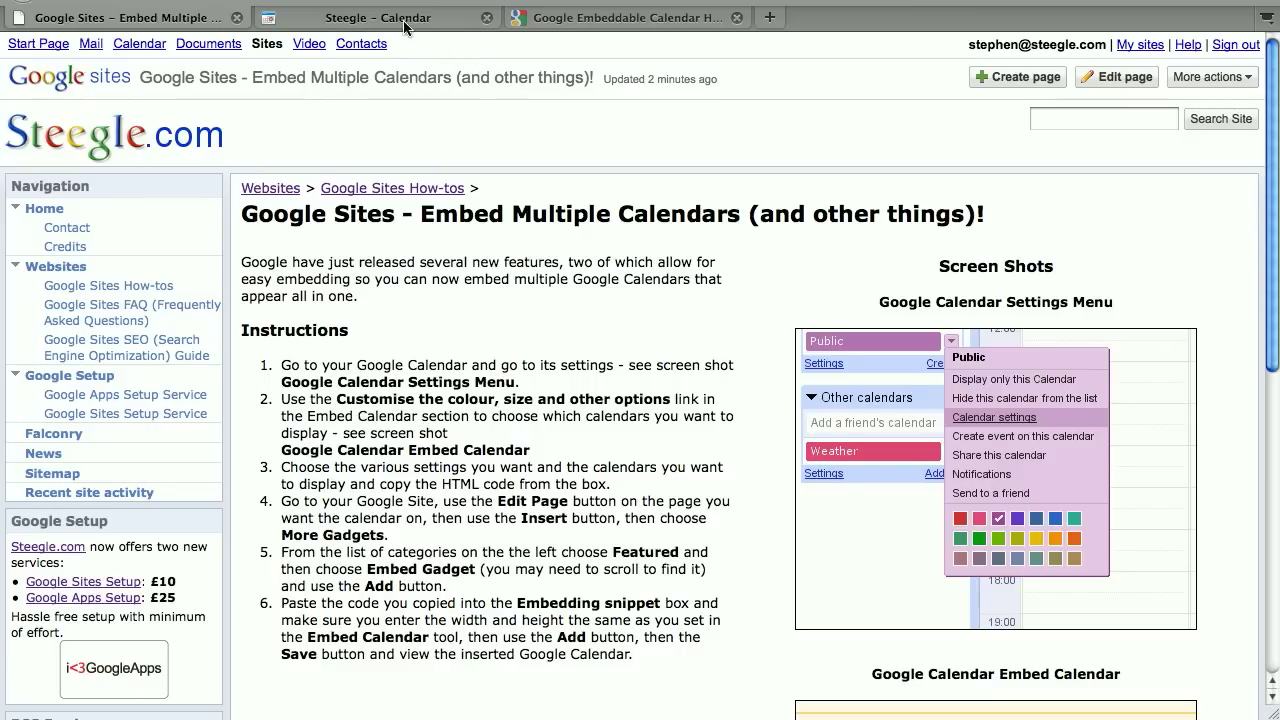
# - Bring up the DIY calendar's settings page scrolled to its embed code section
pyautogui.click(396, 16)
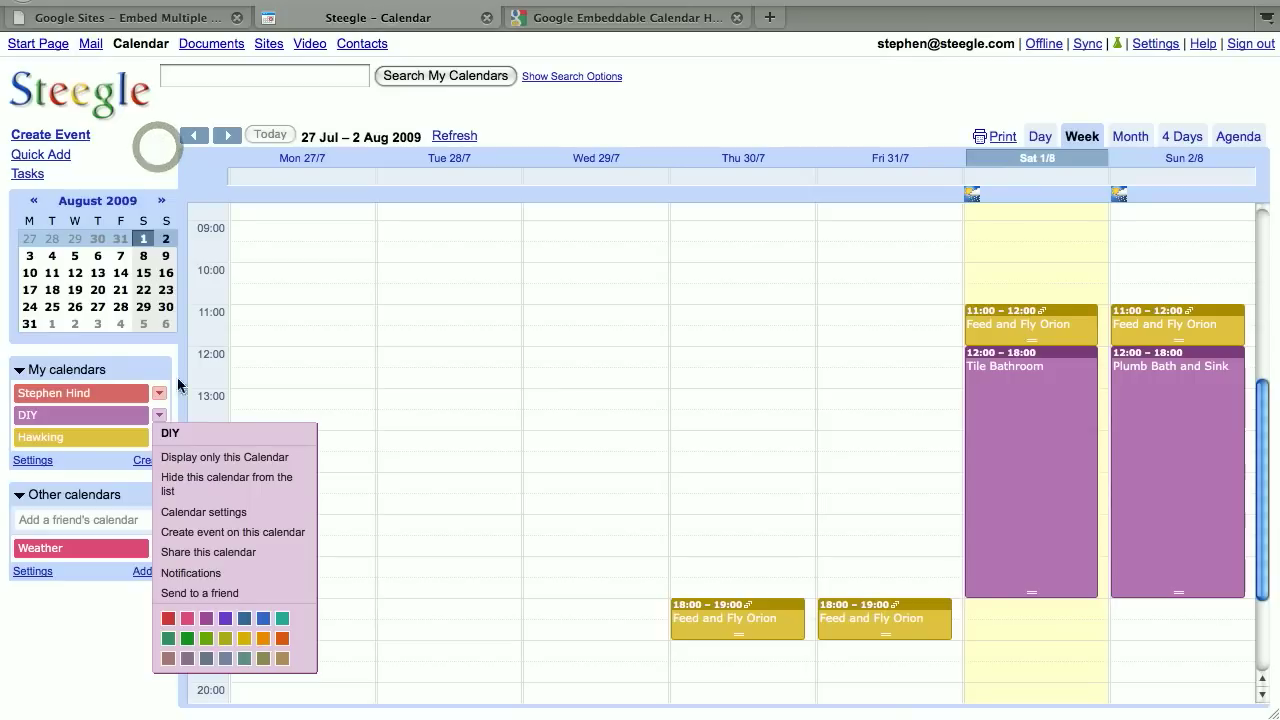
pyautogui.moveTo(234, 516)
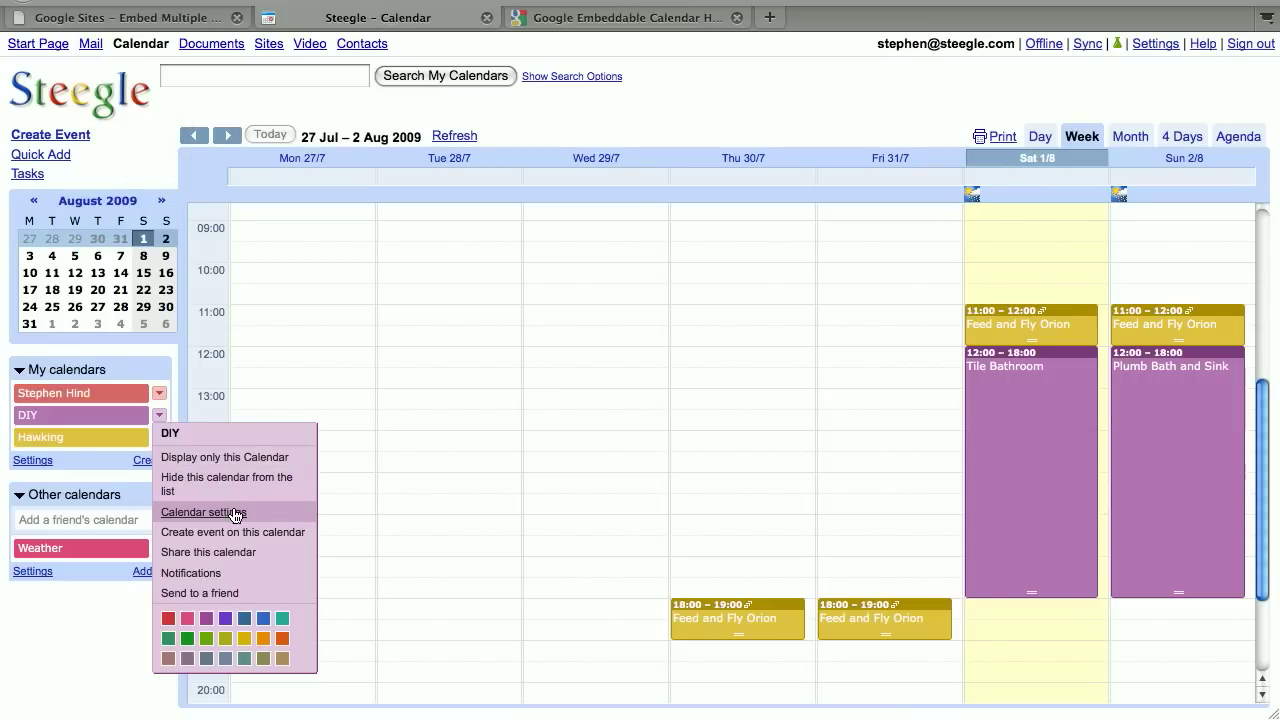
pyautogui.click(204, 512)
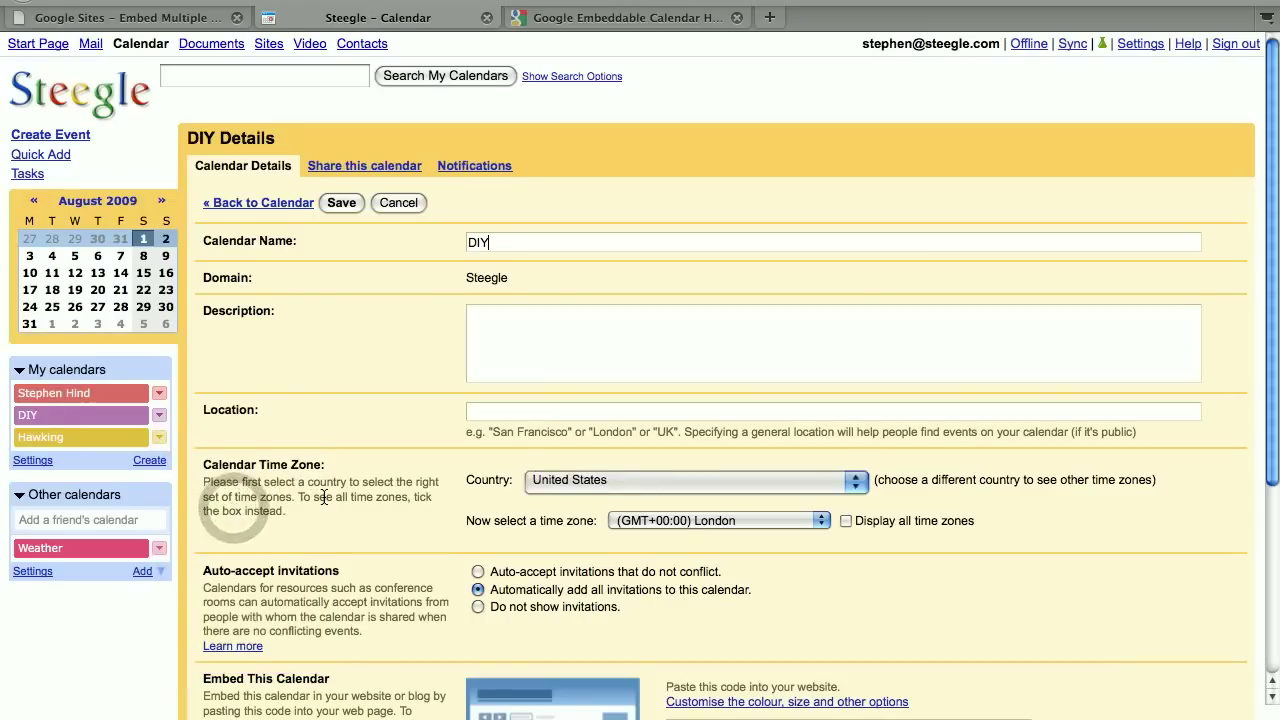
pyautogui.scroll(-3)
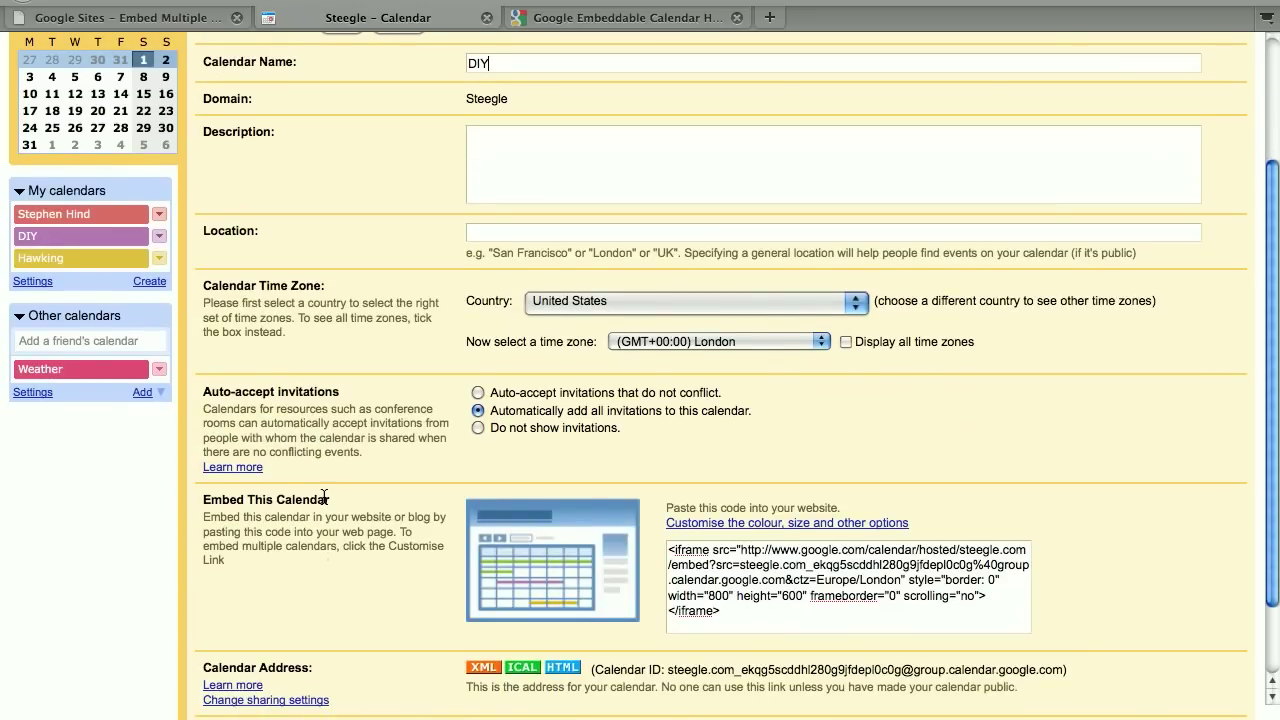
pyautogui.moveTo(772, 528)
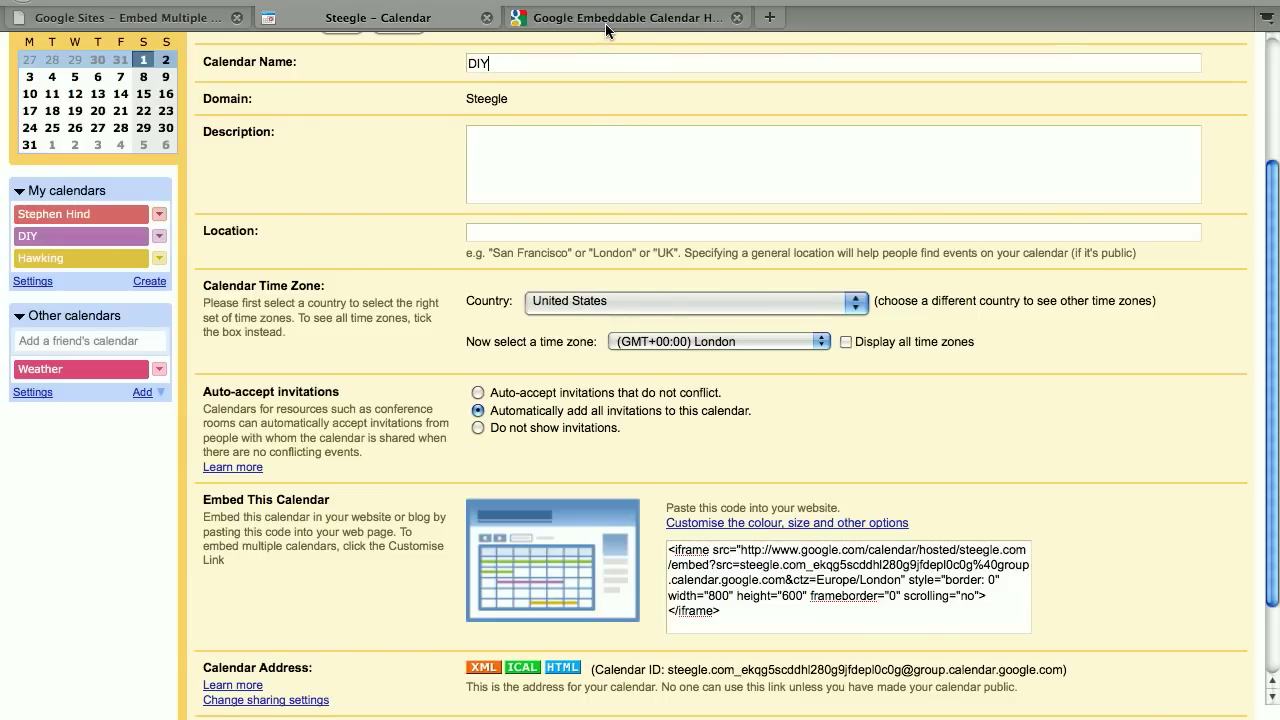
# - Review the helper's agenda preview and generated iframe HTML for the DIY calendar
pyautogui.click(786, 524)
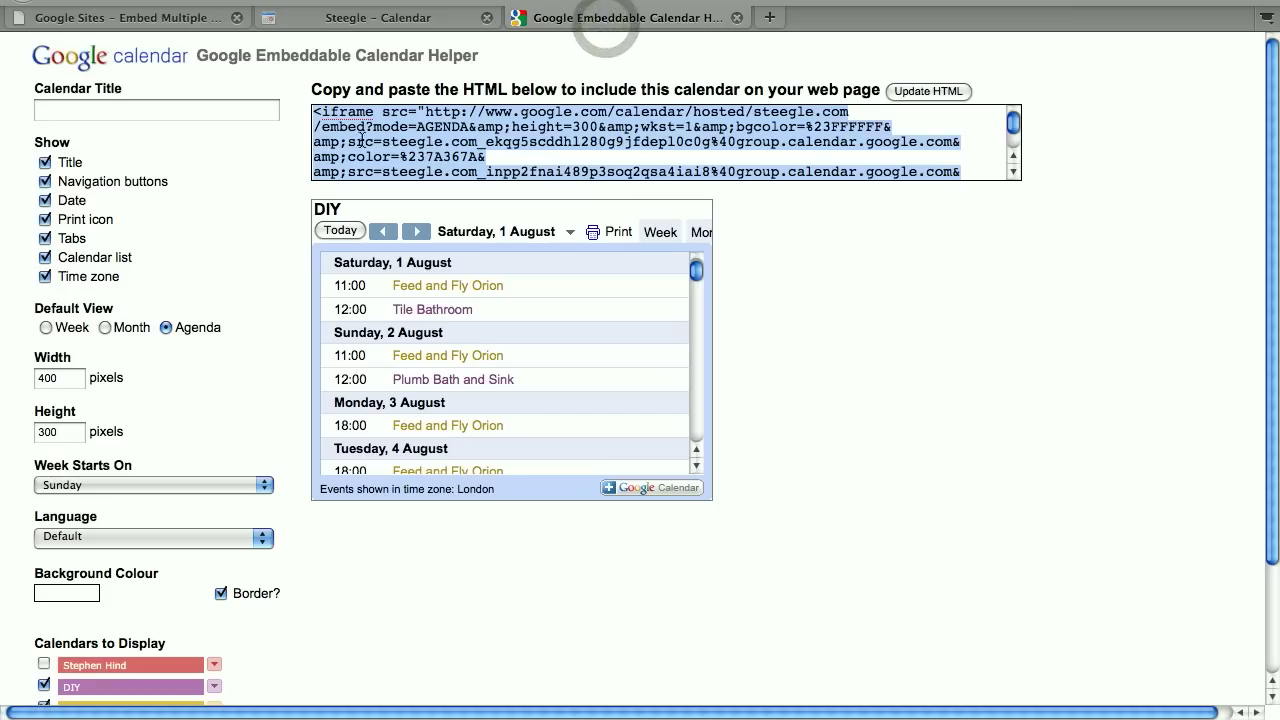
pyautogui.scroll(-3)
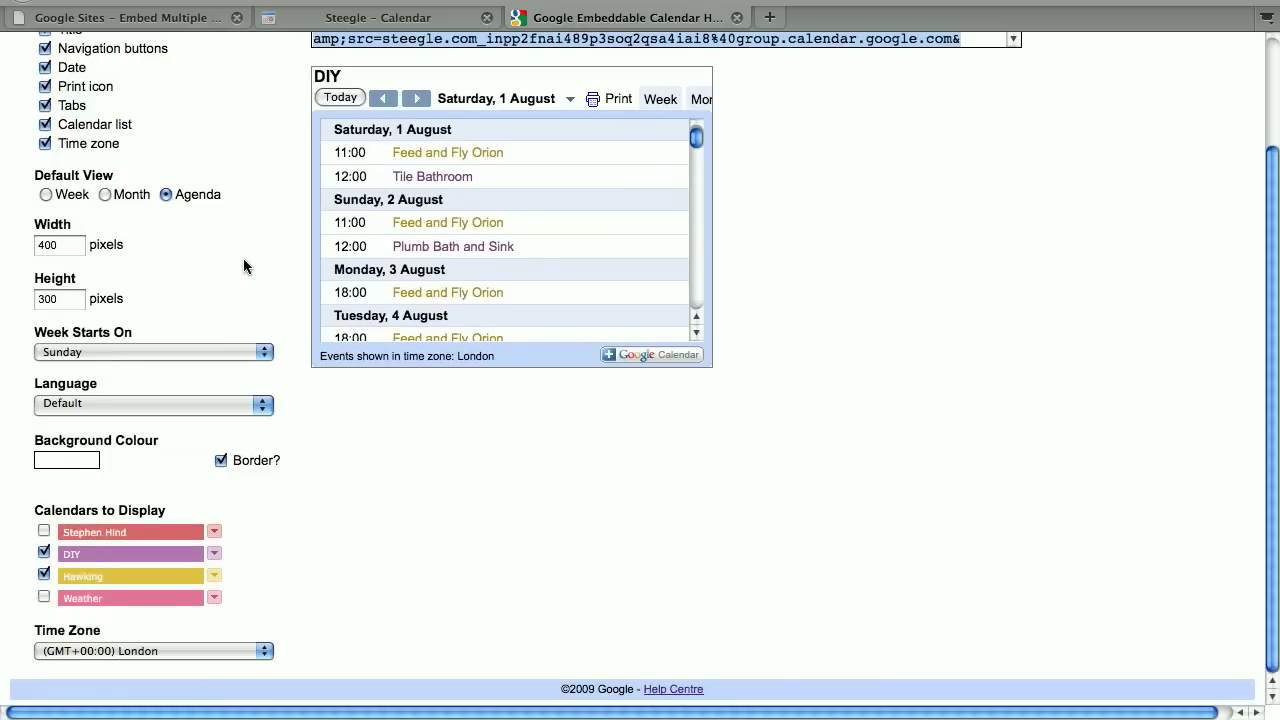
pyautogui.moveTo(384, 560)
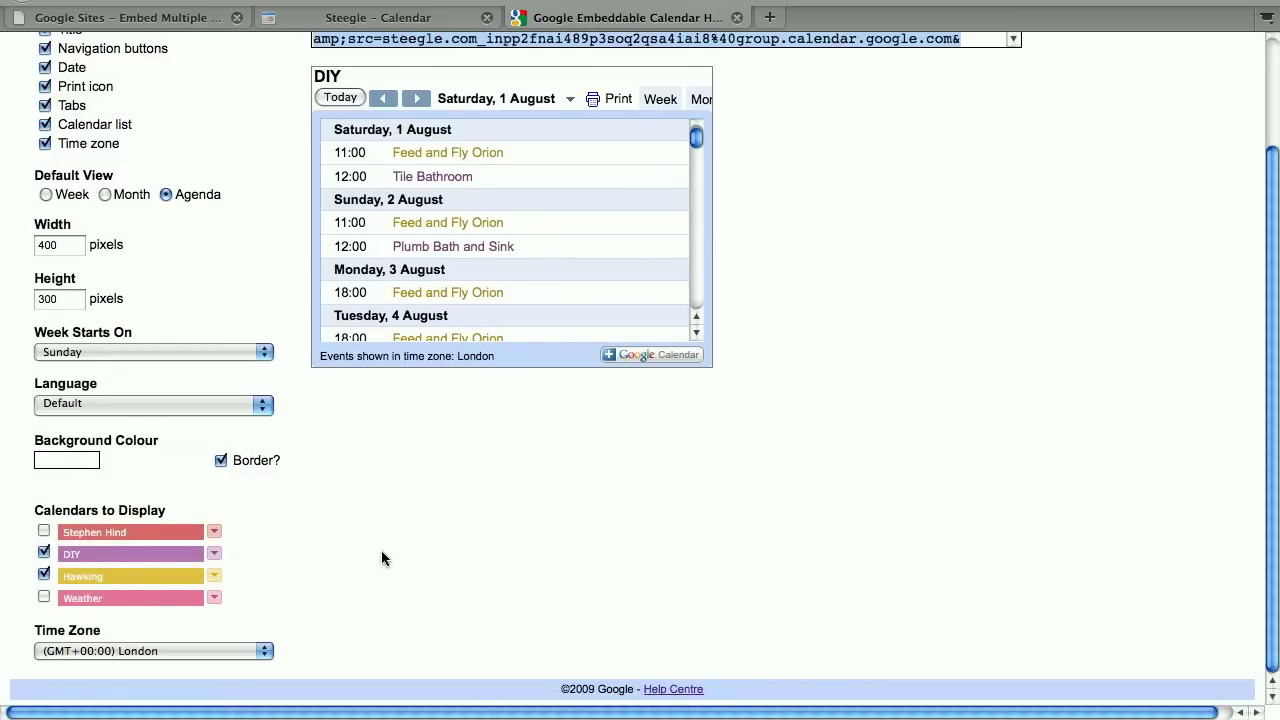
pyautogui.scroll(3)
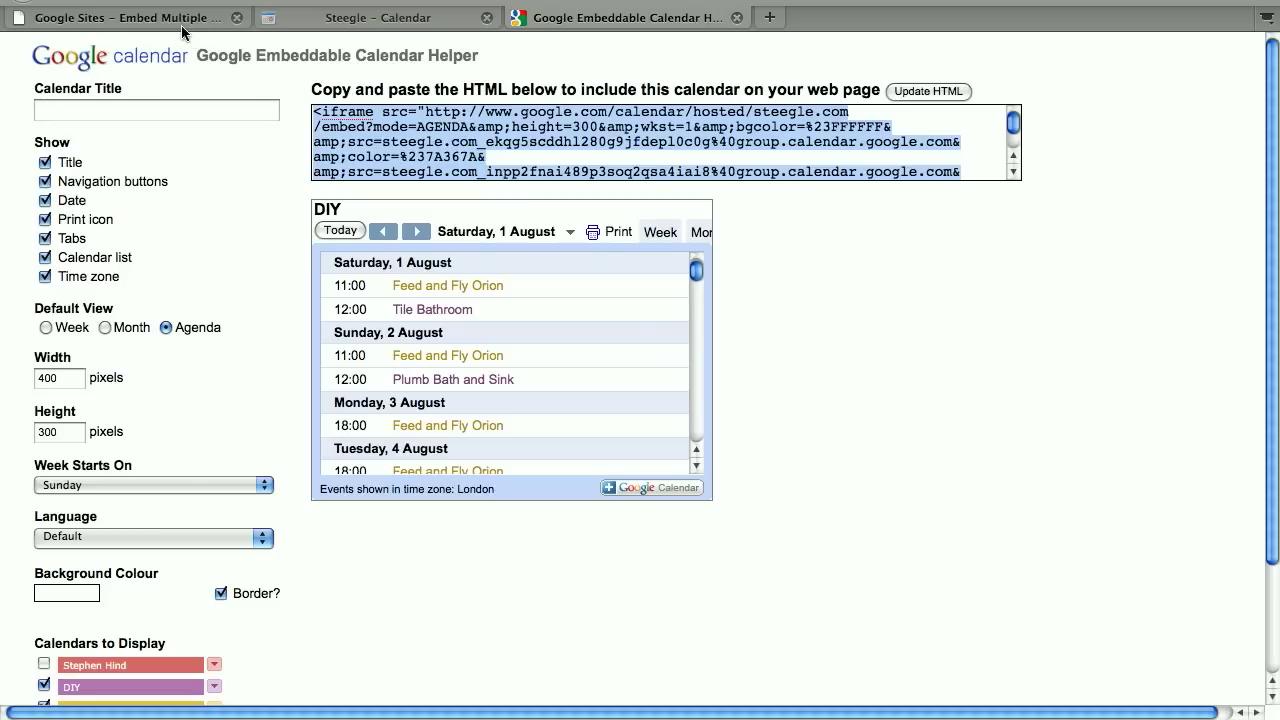
# - Switch the 'Embed Multiple Calendars' Sites page into editing mode
pyautogui.click(140, 16)
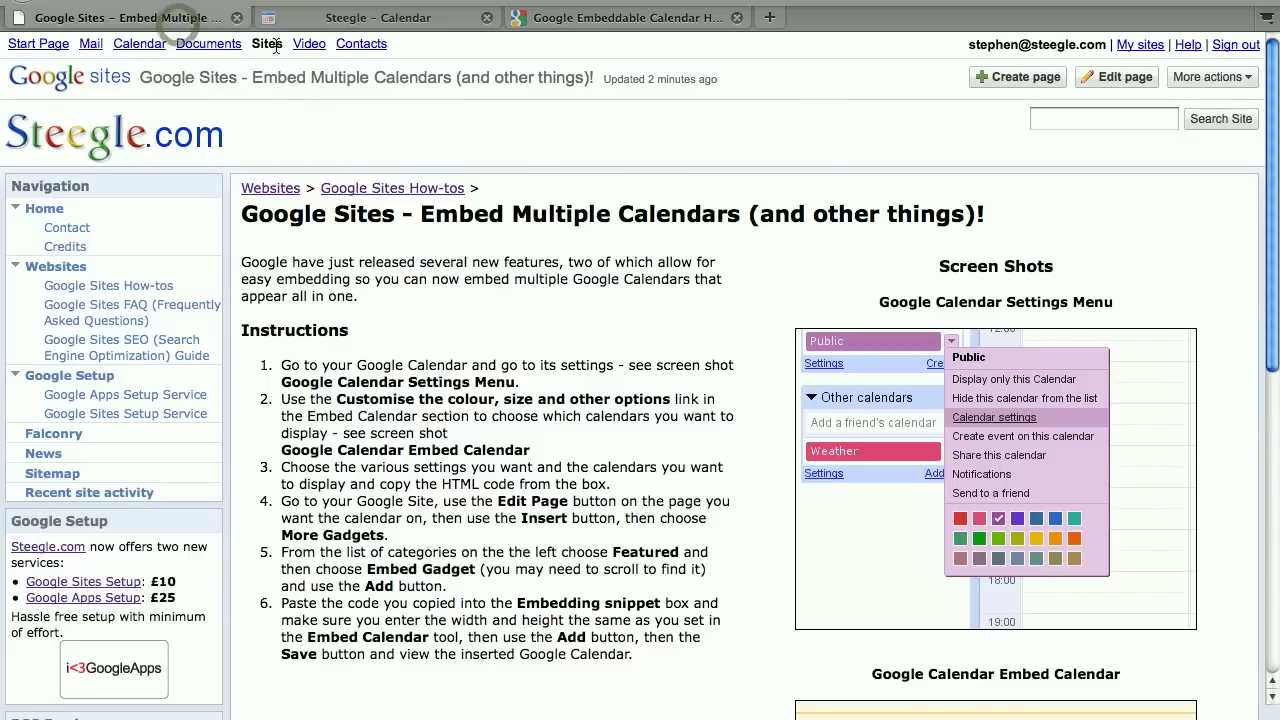
pyautogui.moveTo(1116, 76)
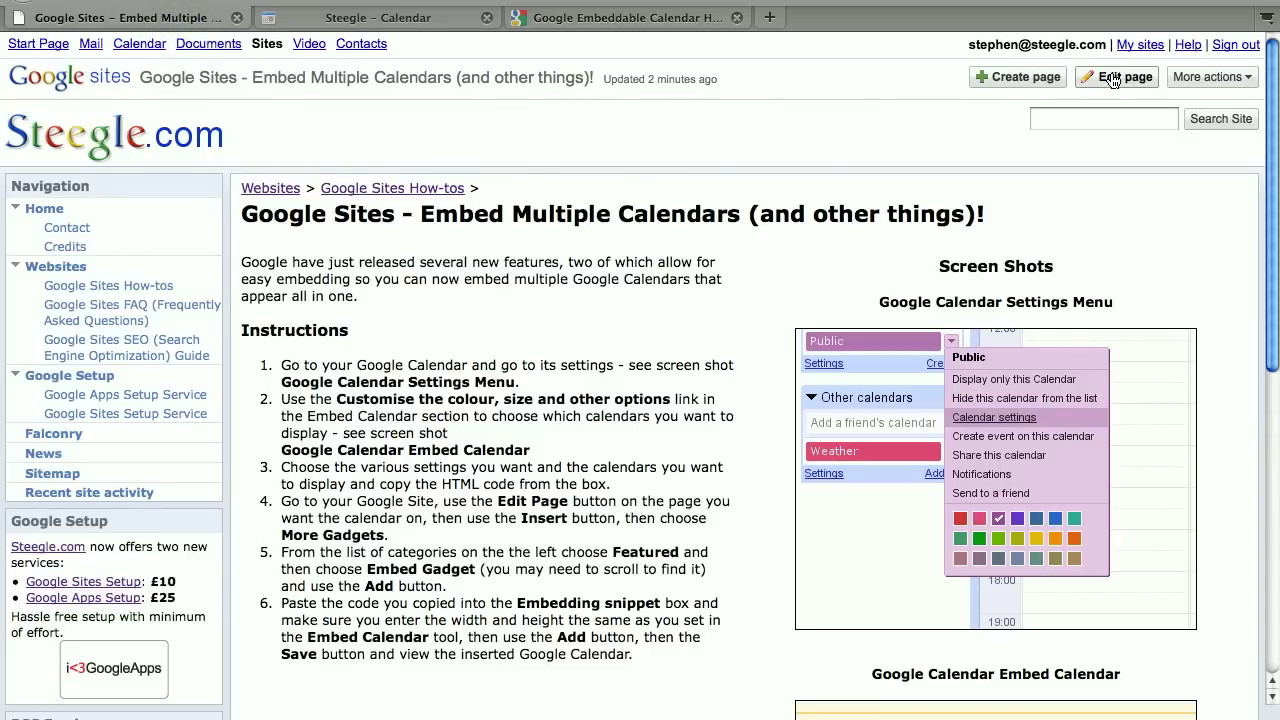
pyautogui.click(1116, 76)
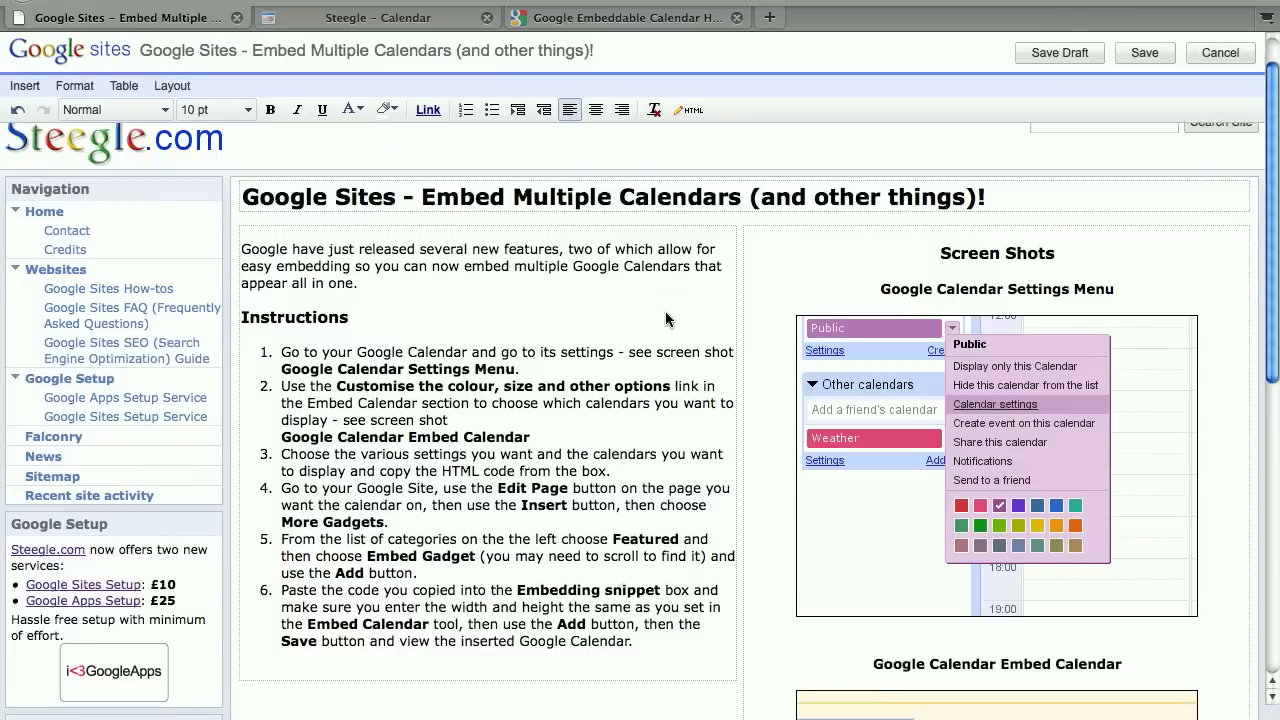
pyautogui.scroll(-3)
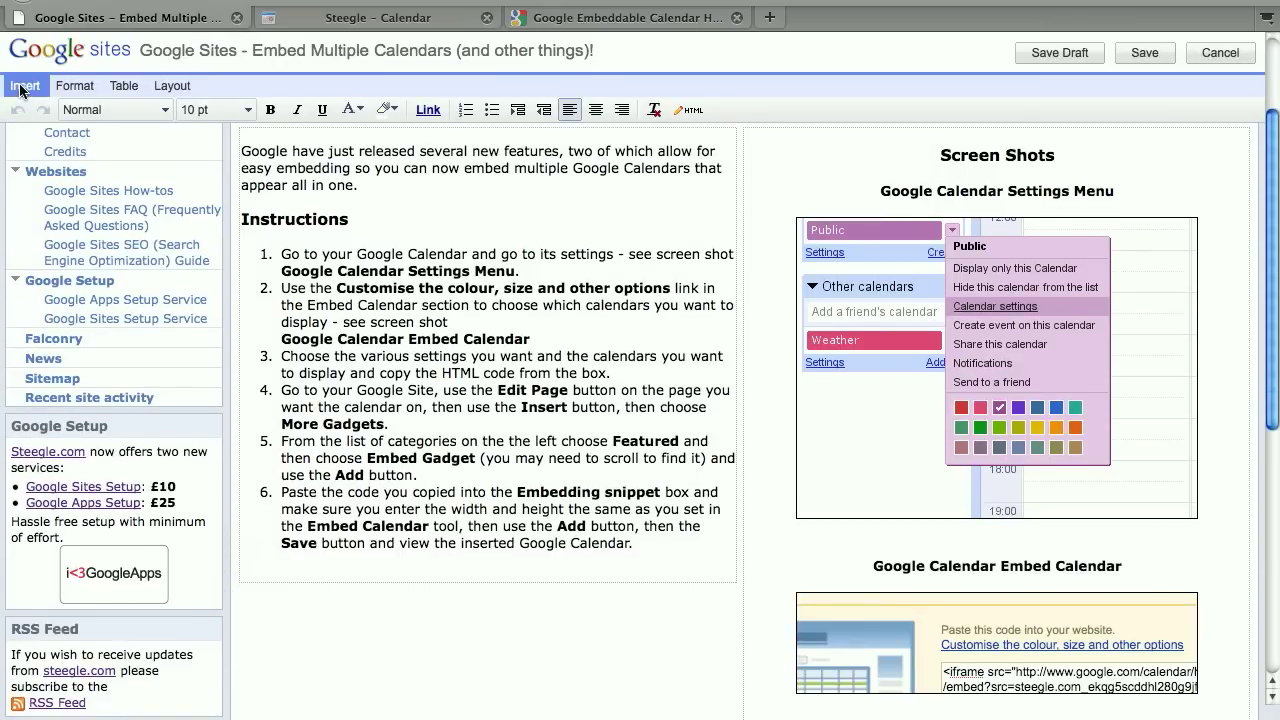
# - Insert the Embed gadget from the Featured gadget catalogue below the numbered steps
pyautogui.click(24, 84)
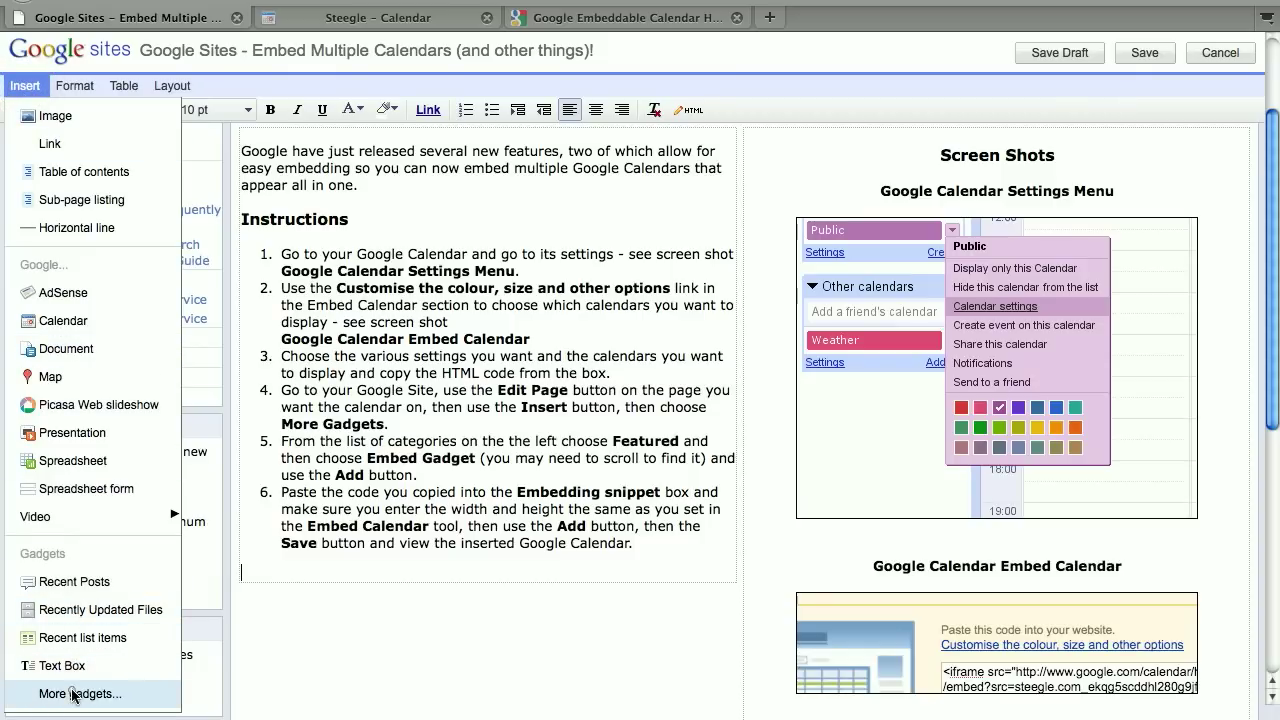
pyautogui.click(80, 694)
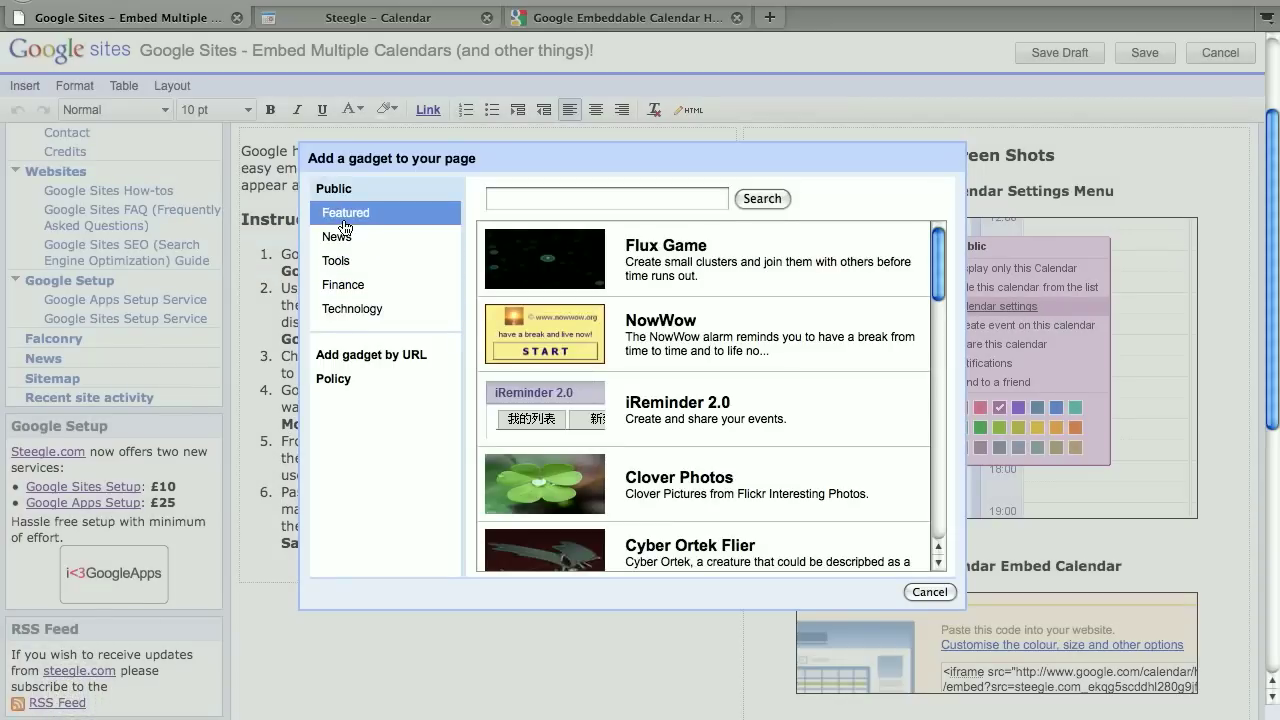
pyautogui.click(344, 212)
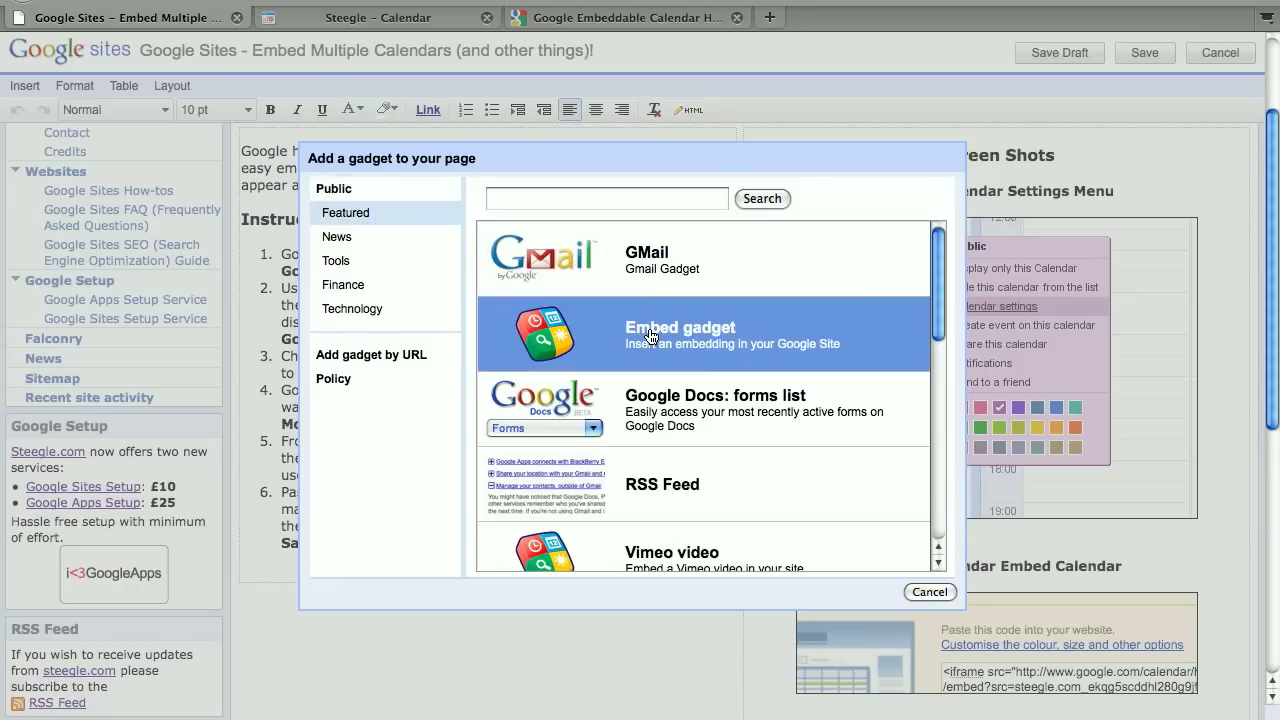
pyautogui.click(680, 336)
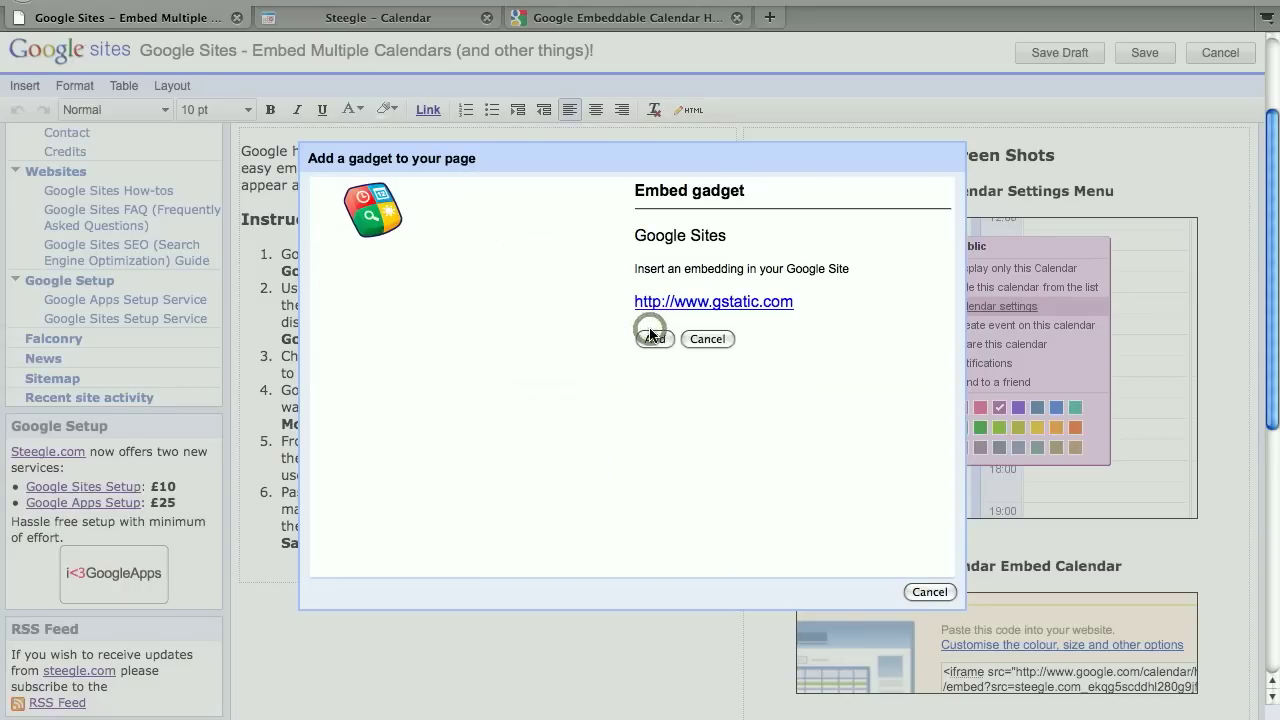
pyautogui.click(652, 338)
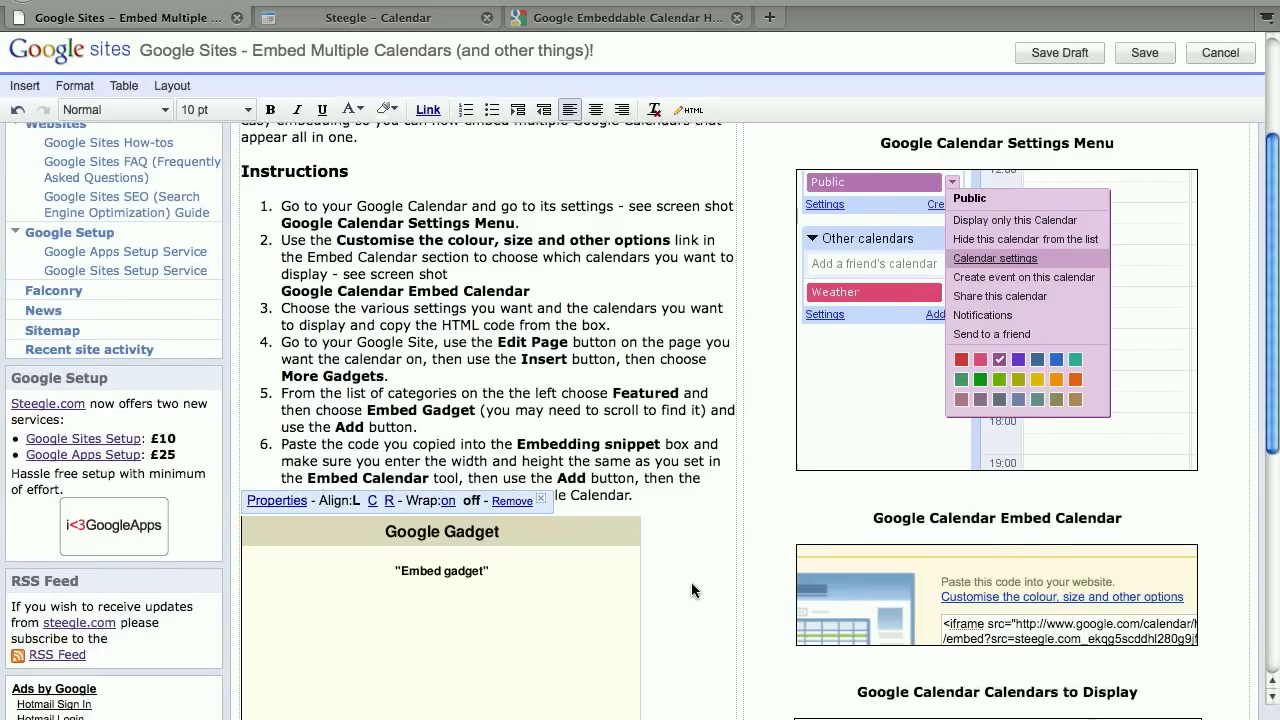
# - Scroll down to the live DIY agenda listing events like 'Feed and Fly Orion'
pyautogui.scroll(-3)
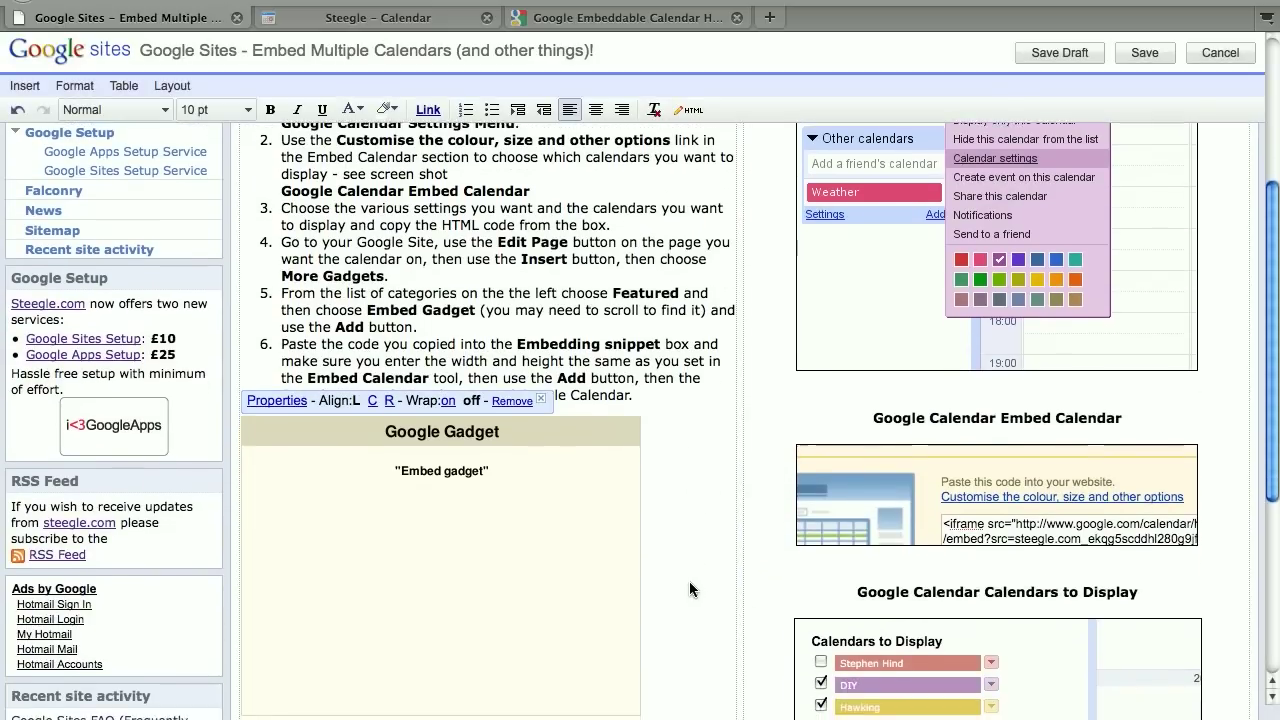
pyautogui.scroll(-3)
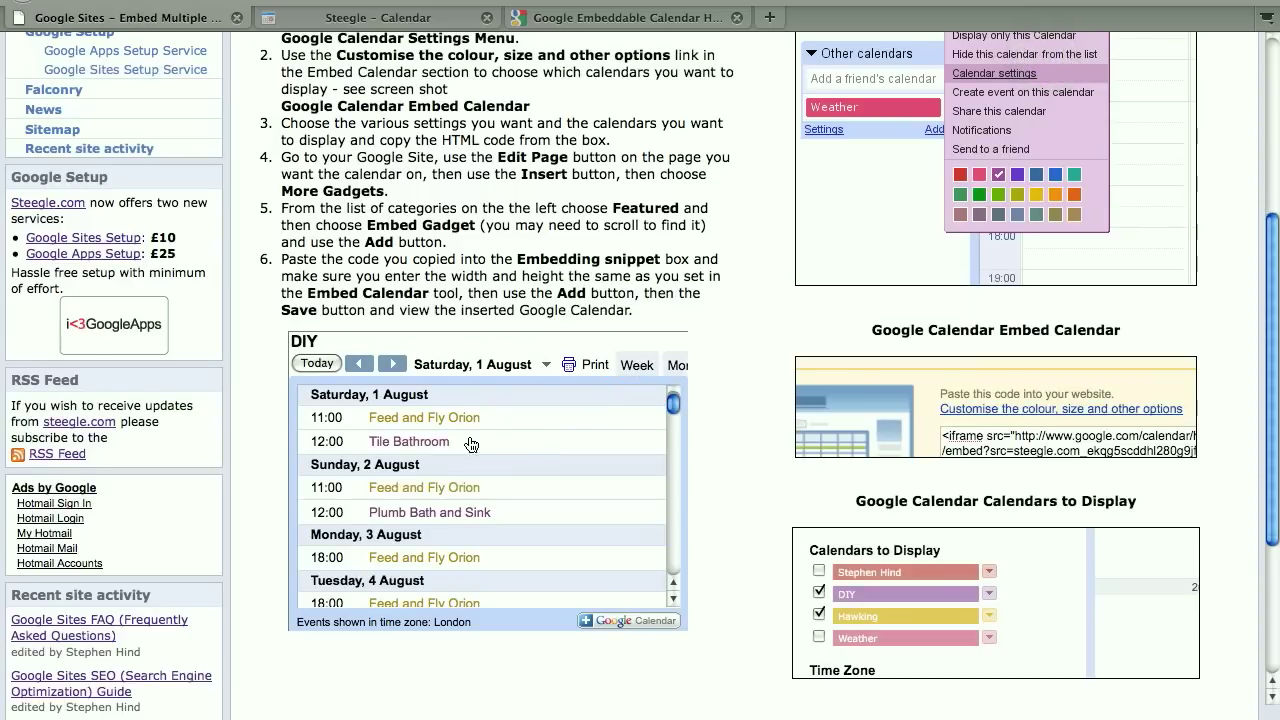
pyautogui.moveTo(424, 468)
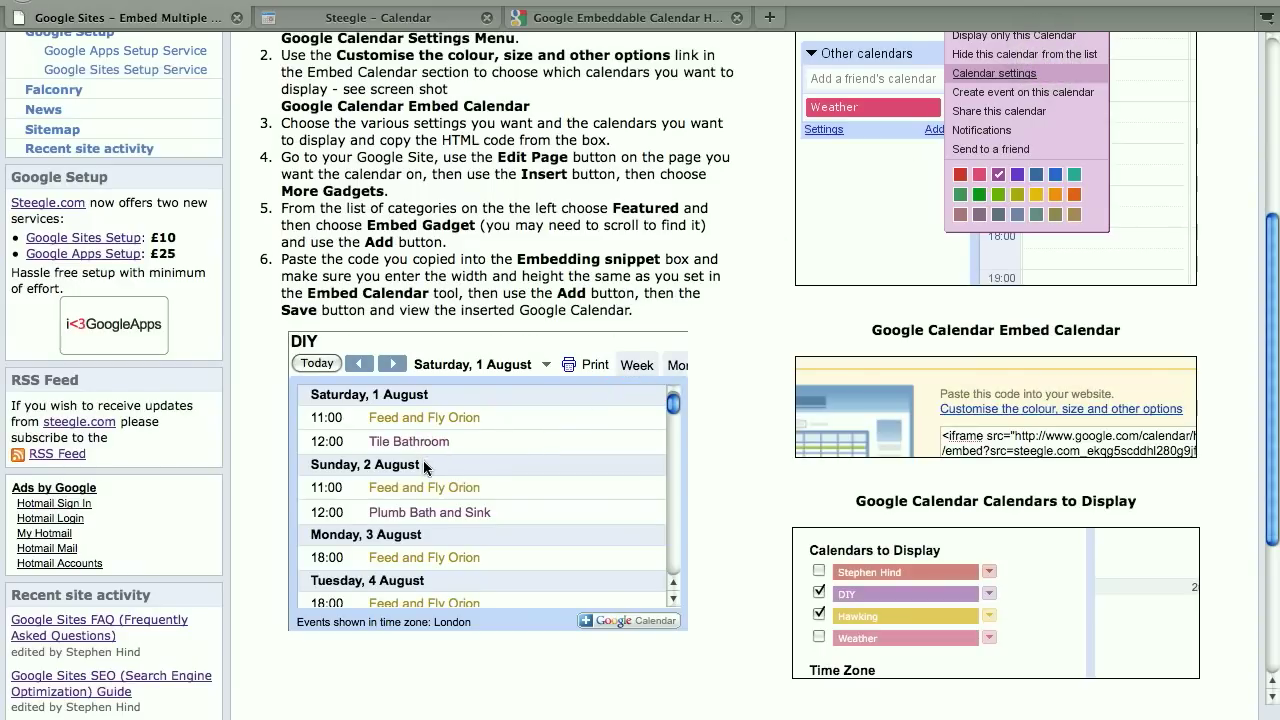